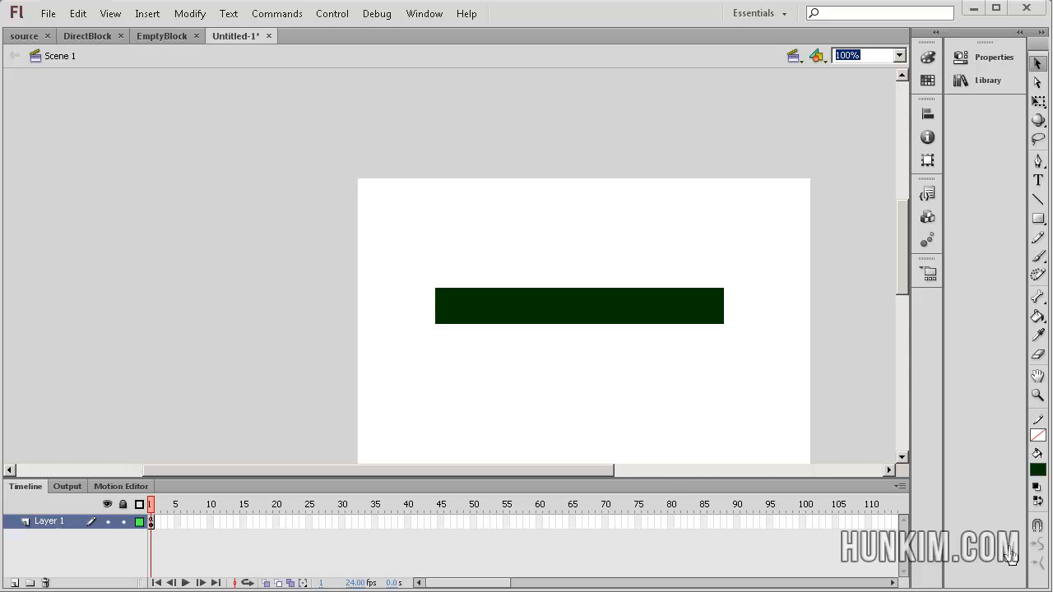
# - Convert the dark green rectangle into a Movie Clip symbol with its registration point set
pyautogui.click(579, 304)
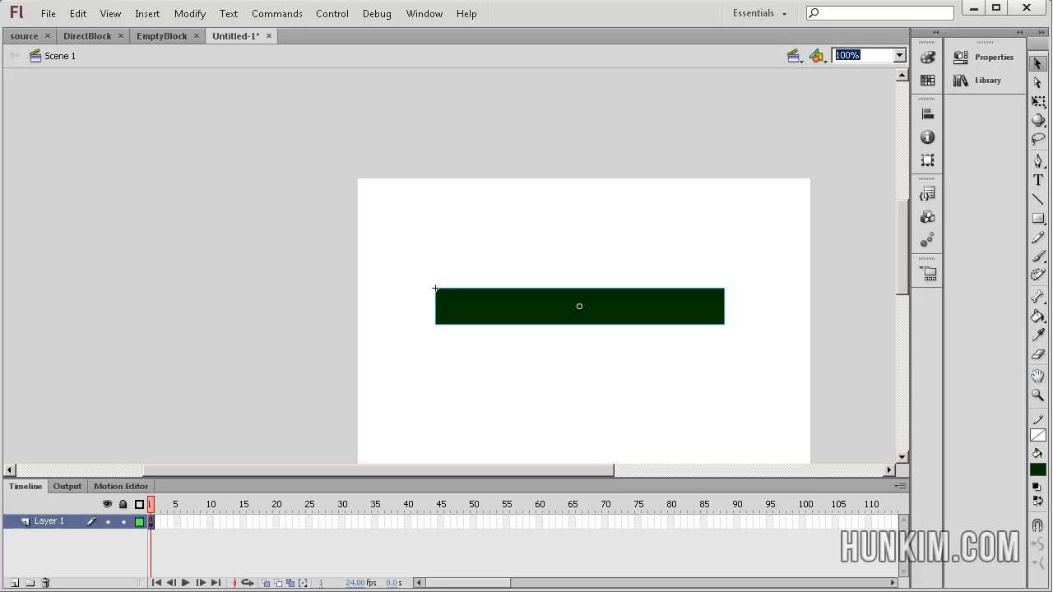
pyautogui.moveTo(1026, 375)
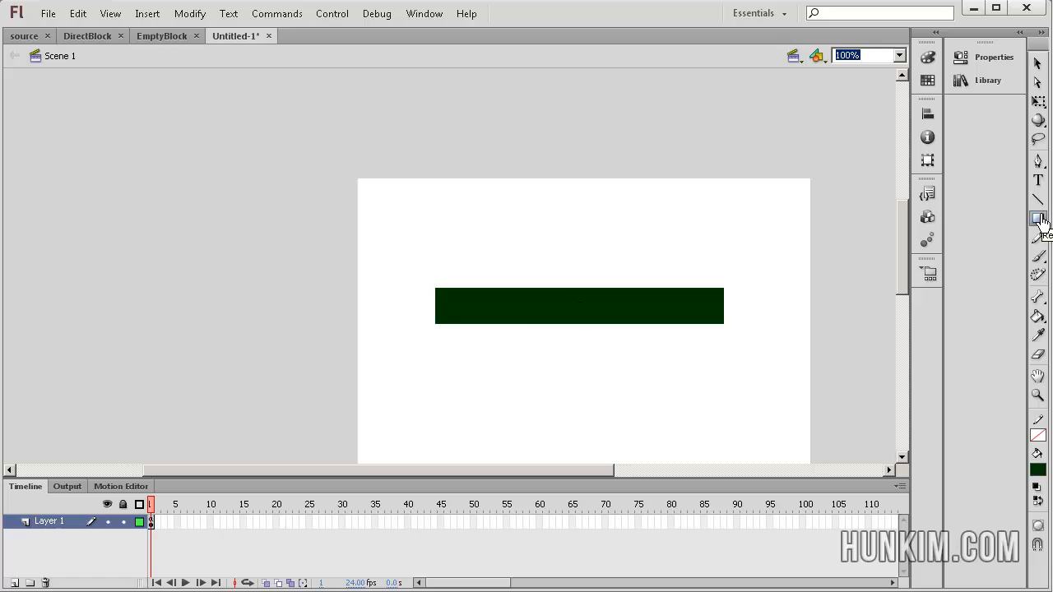
pyautogui.moveTo(1040, 441)
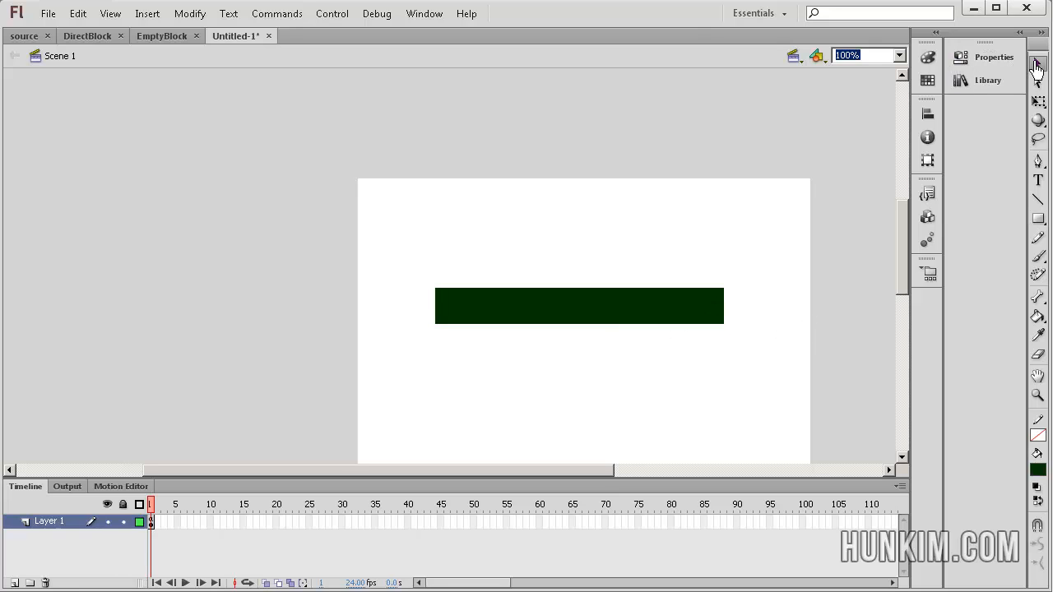
pyautogui.rightClick(579, 304)
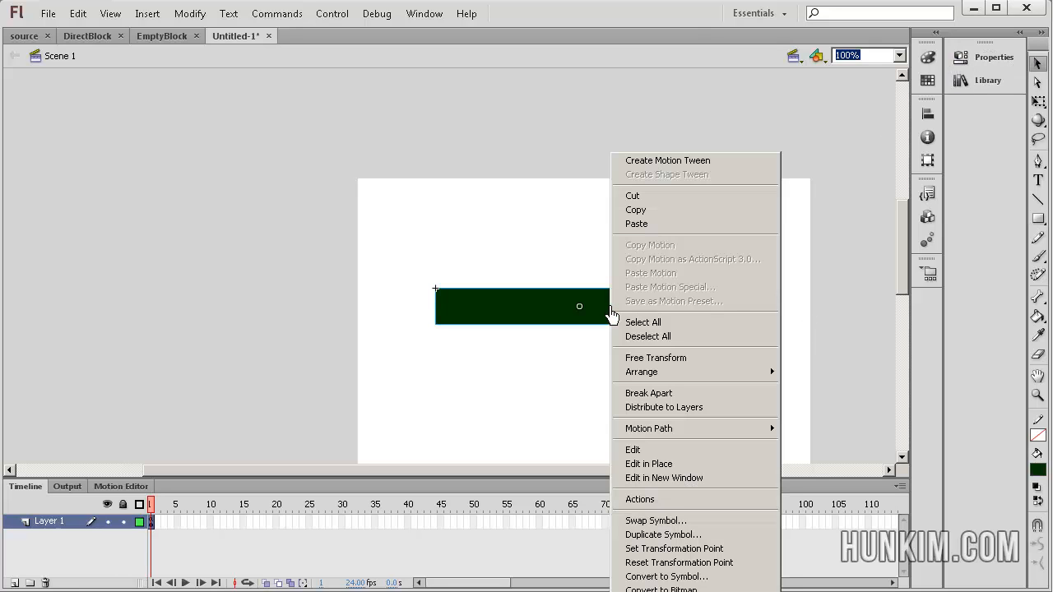
pyautogui.moveTo(694, 451)
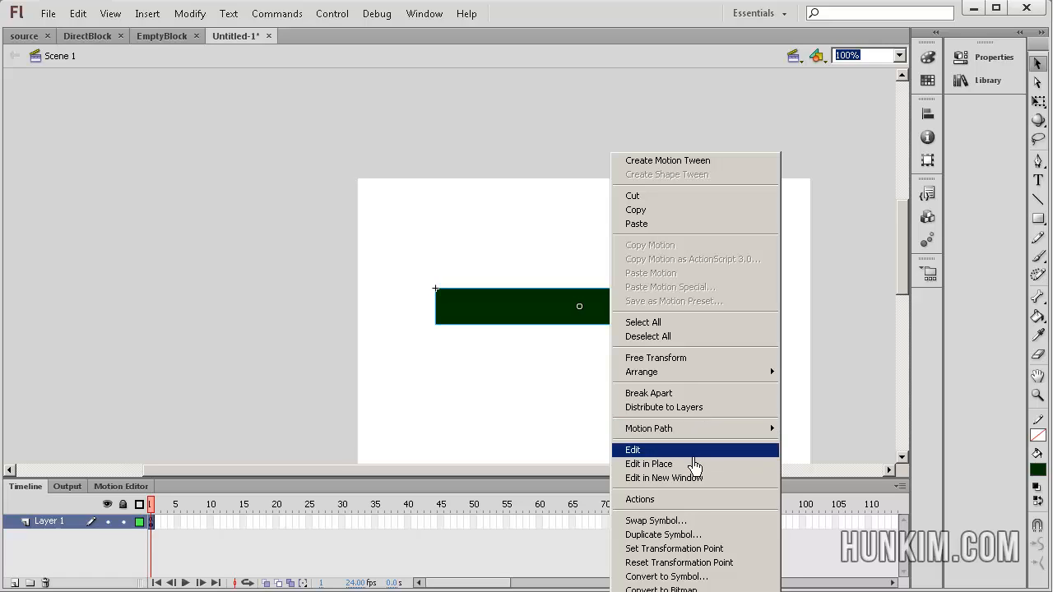
pyautogui.moveTo(695, 576)
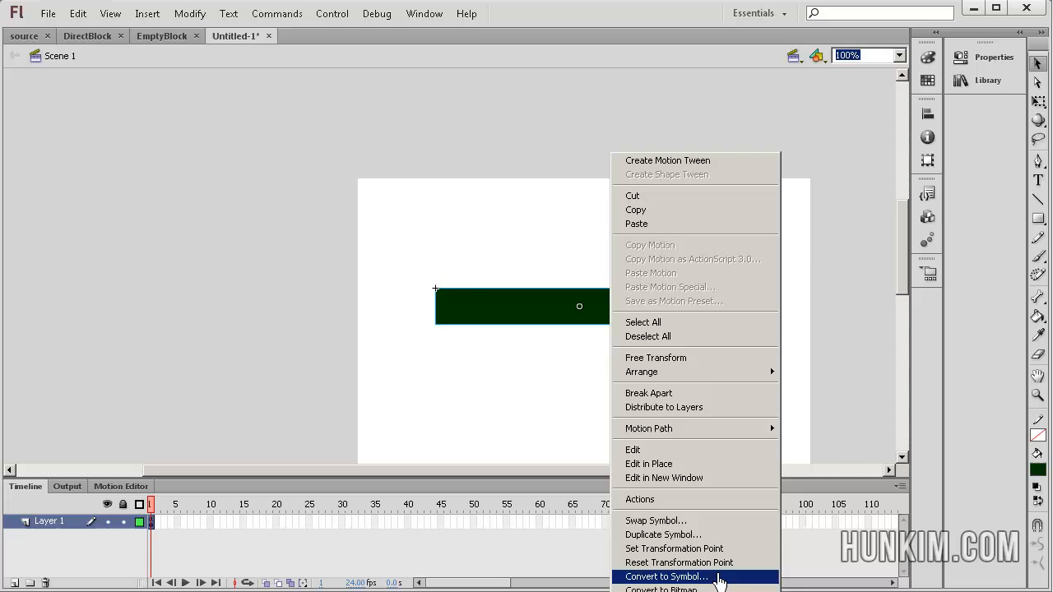
pyautogui.click(664, 576)
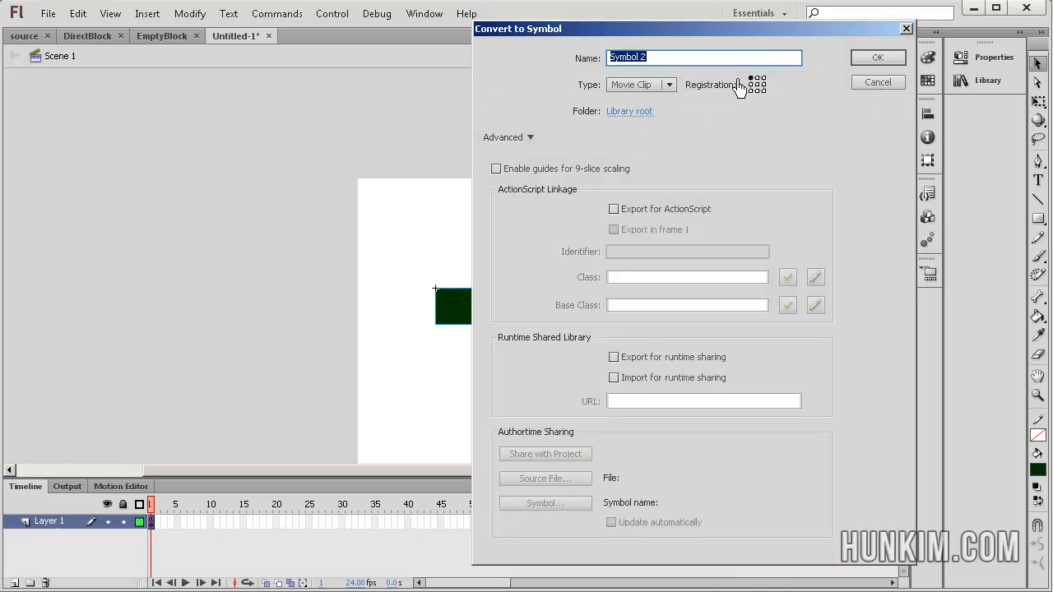
pyautogui.click(877, 55)
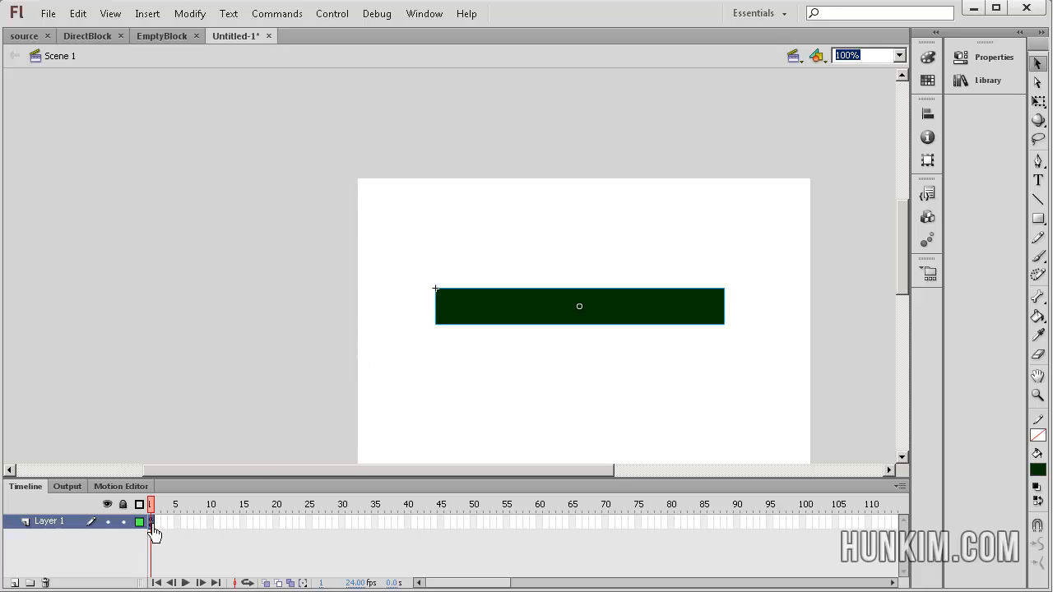
# - In the frame's Actions script, type health and maxhealth as :Number variables
pyautogui.click(424, 13)
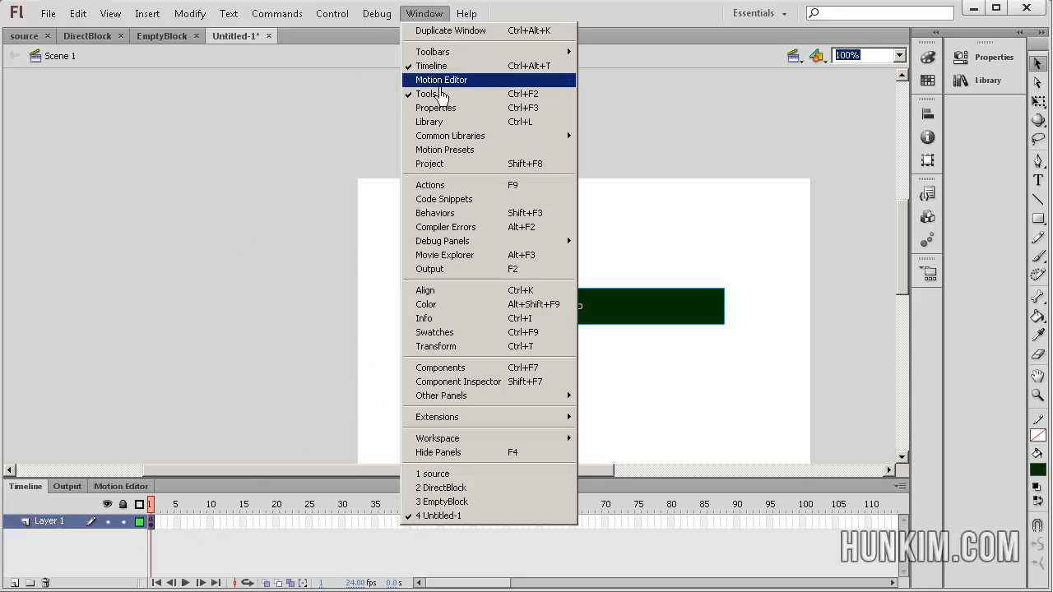
pyautogui.click(430, 185)
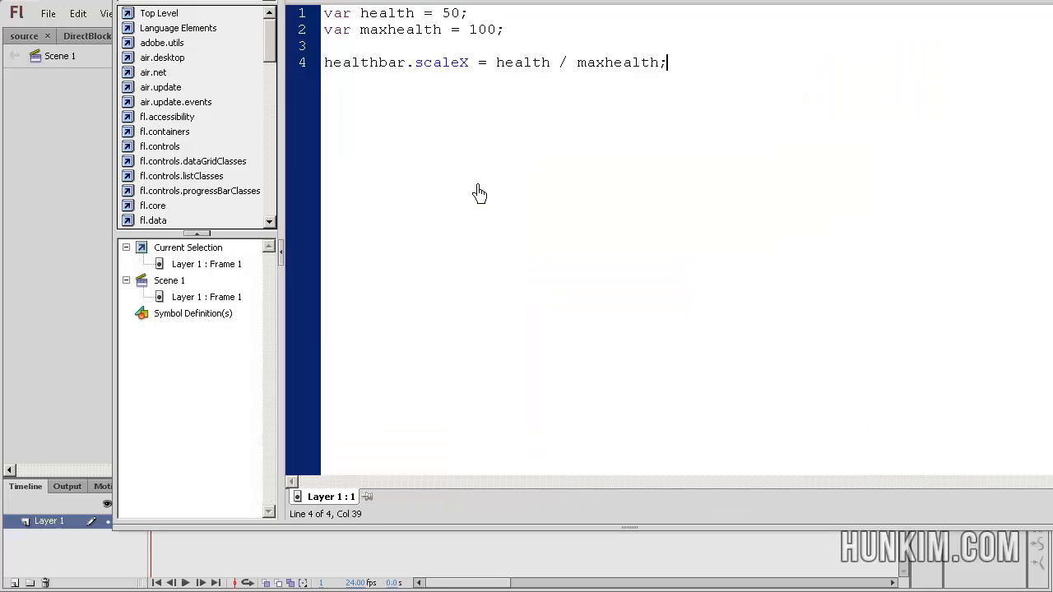
pyautogui.click(387, 13)
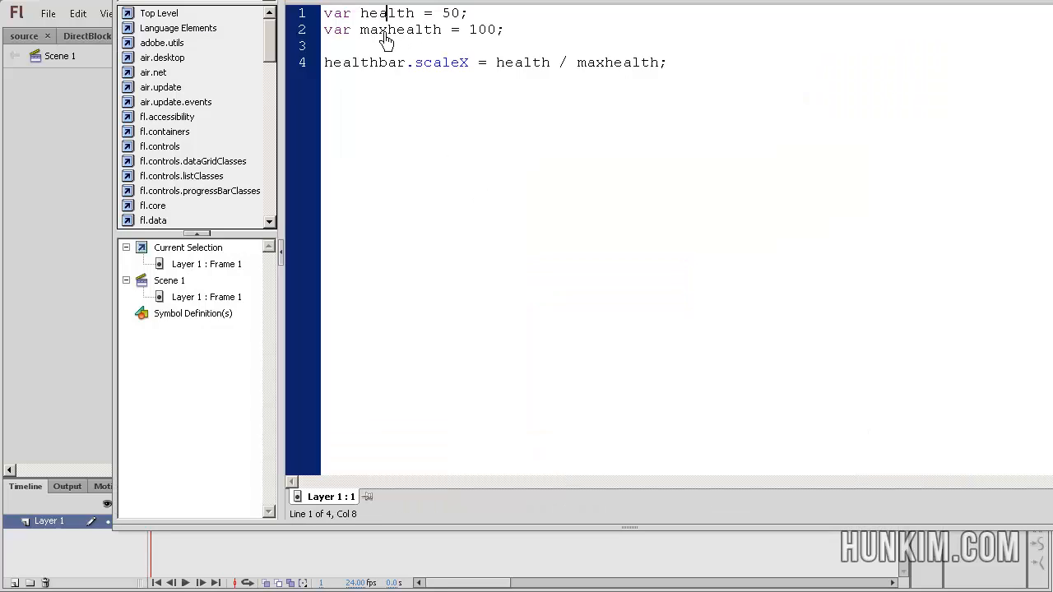
pyautogui.click(359, 13)
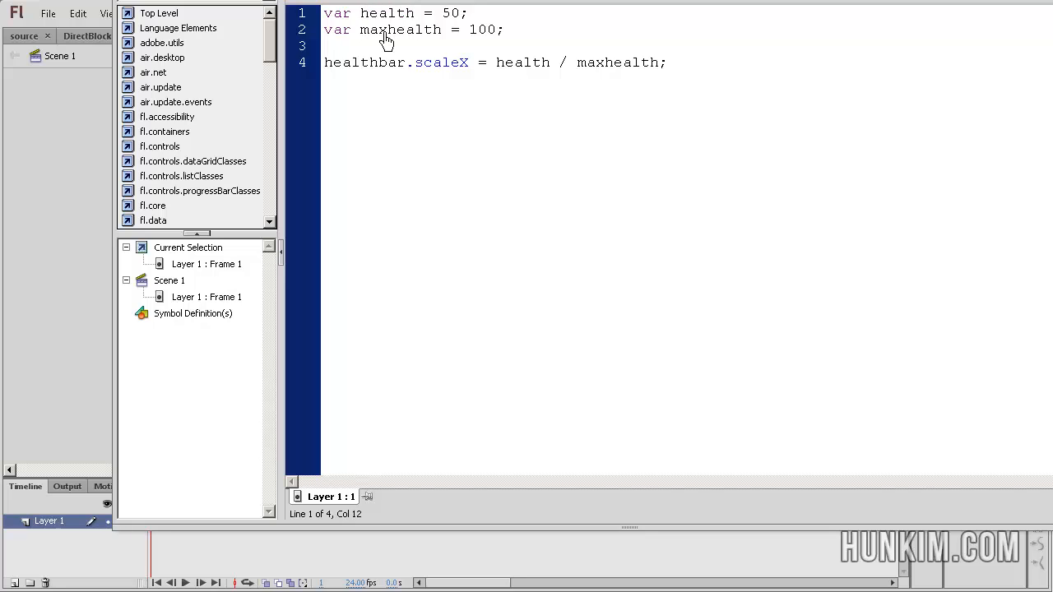
pyautogui.write(':Number')
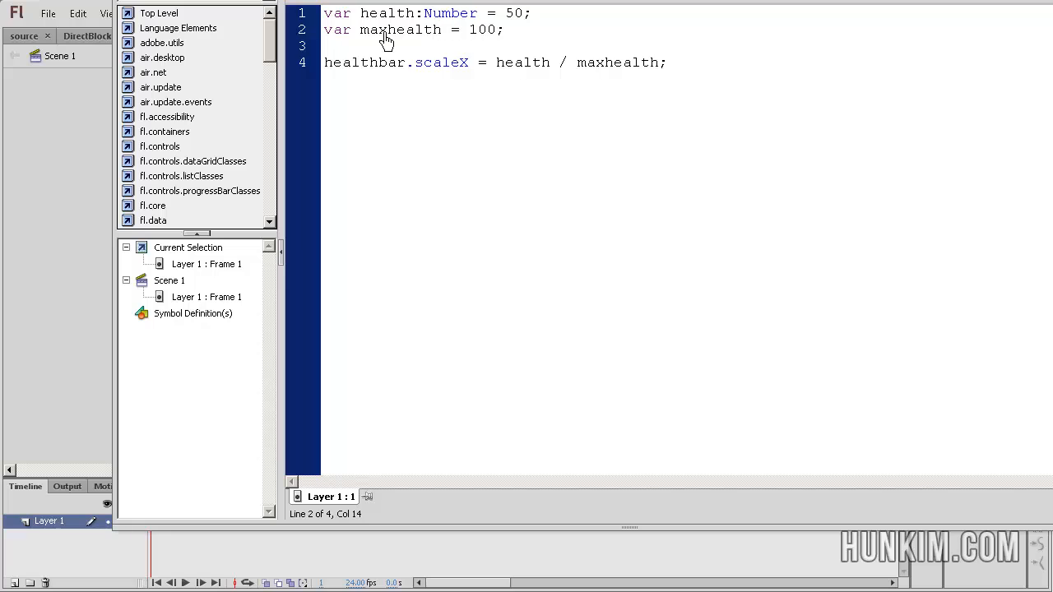
pyautogui.write(':Number')
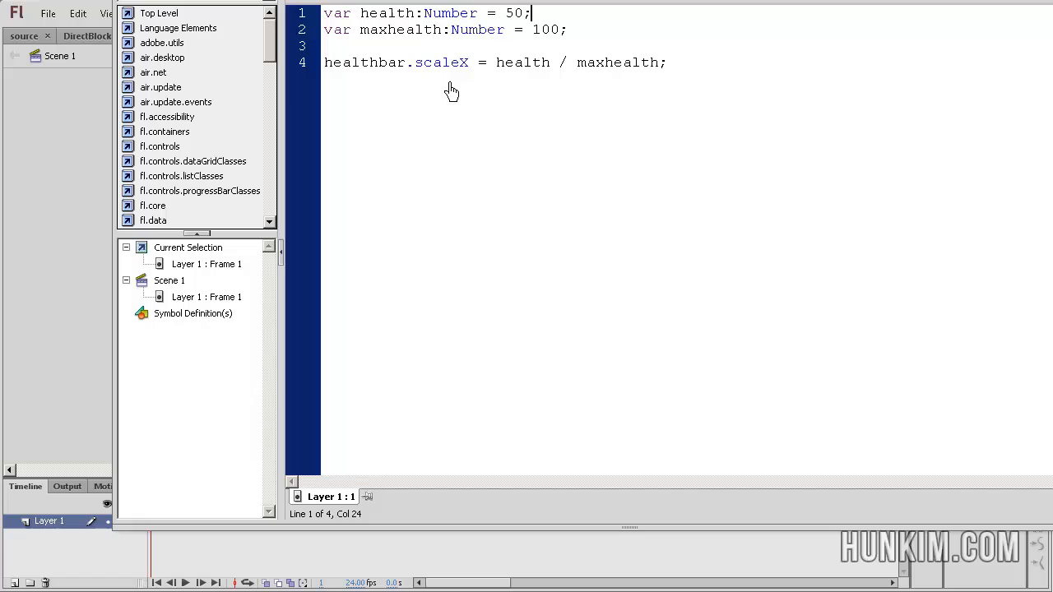
# - Change health's starting value from 50 to 100
pyautogui.press('Backspace')
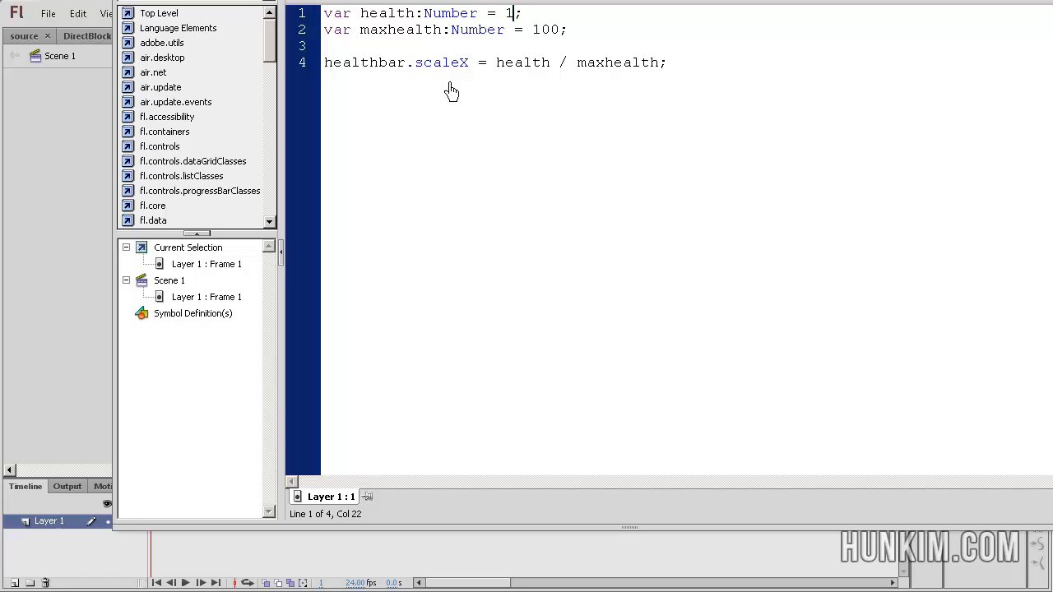
pyautogui.write('00')
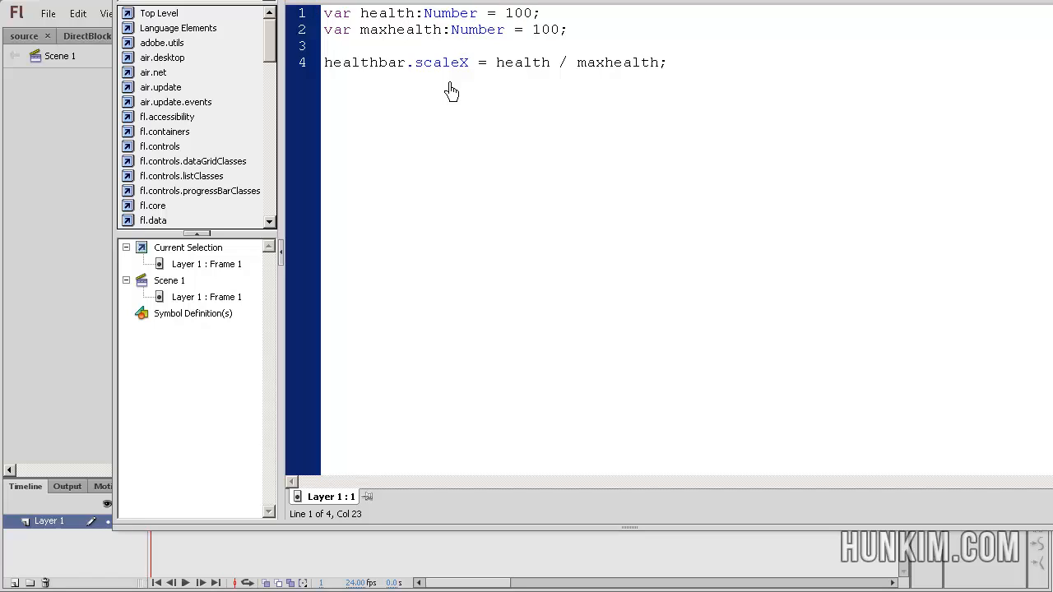
pyautogui.click(483, 63)
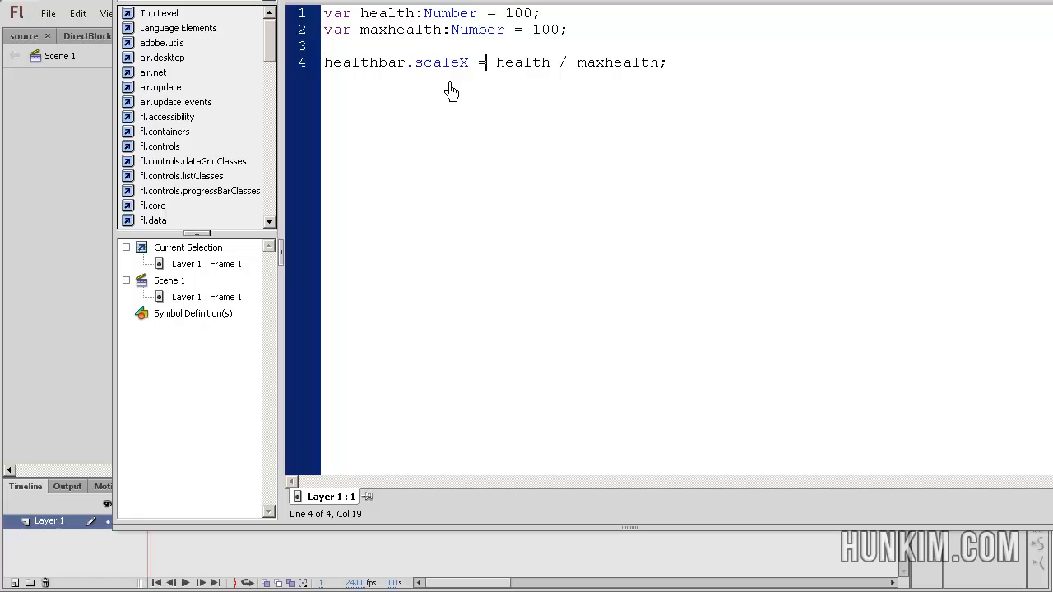
pyautogui.click(415, 63)
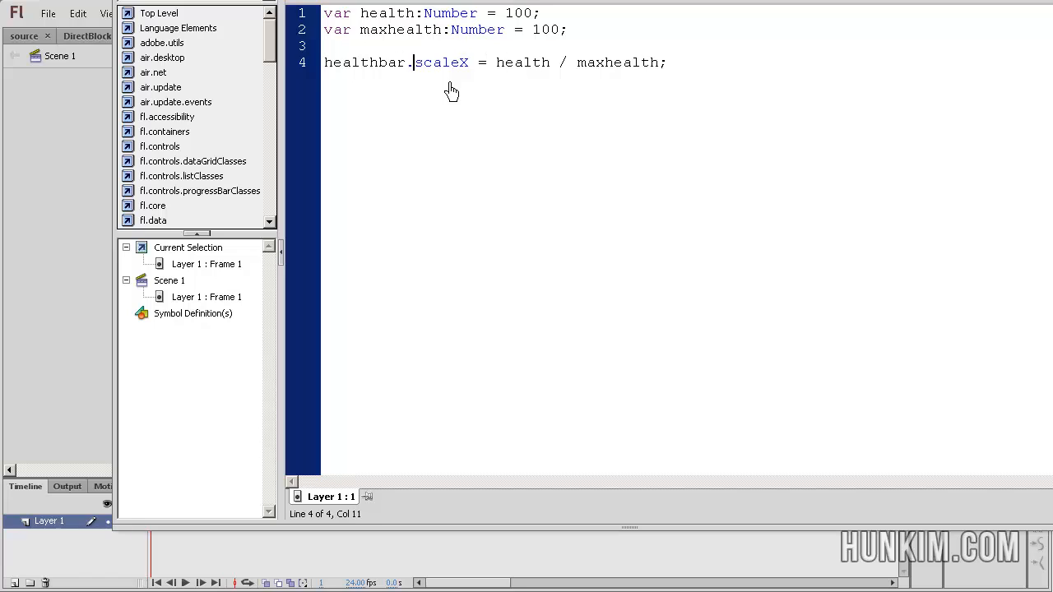
pyautogui.doubleClick(441, 63)
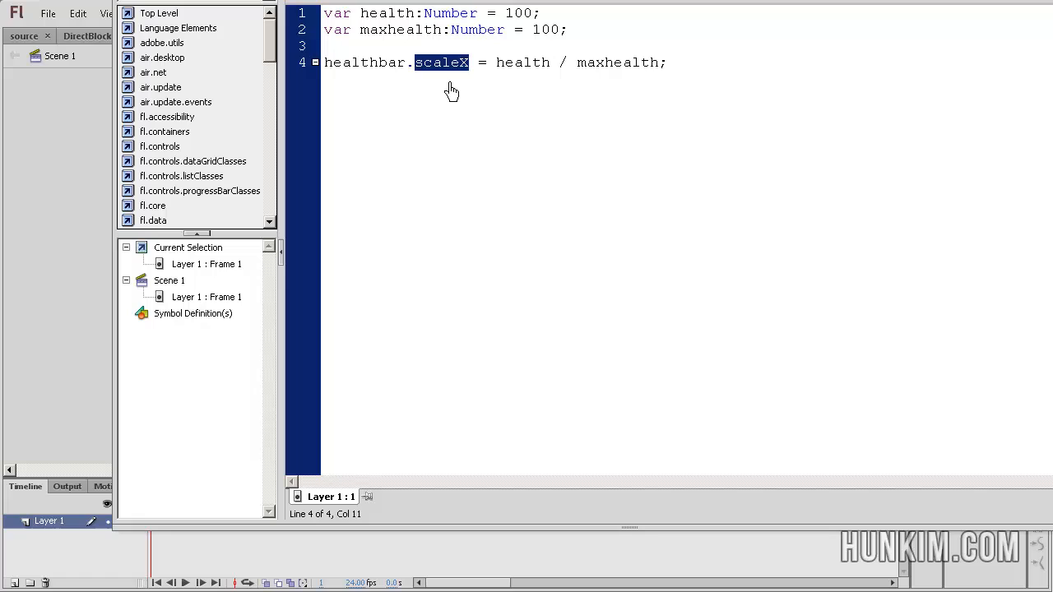
pyautogui.click(579, 63)
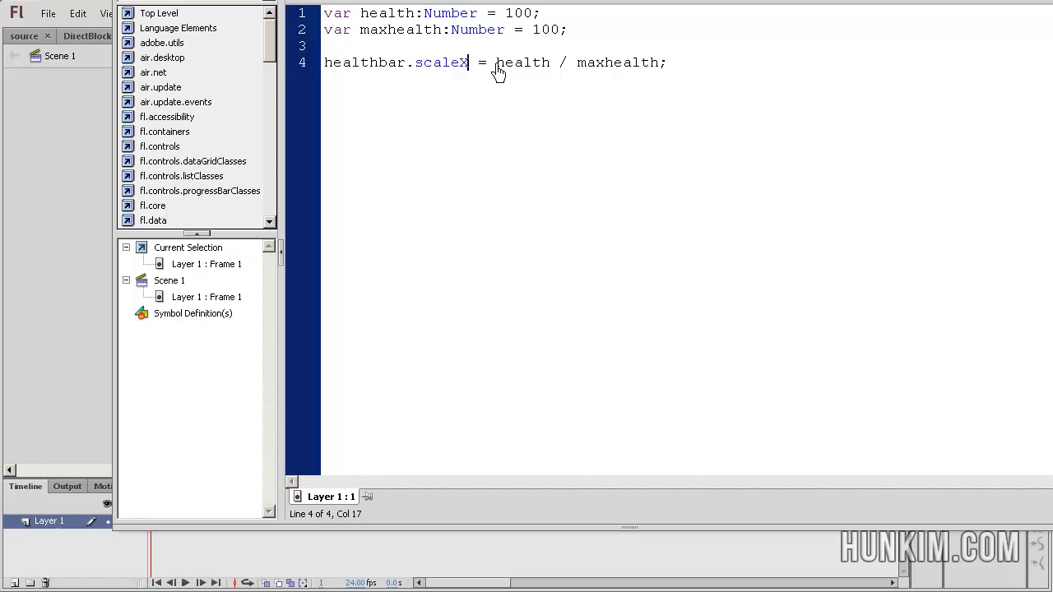
pyautogui.doubleClick(523, 63)
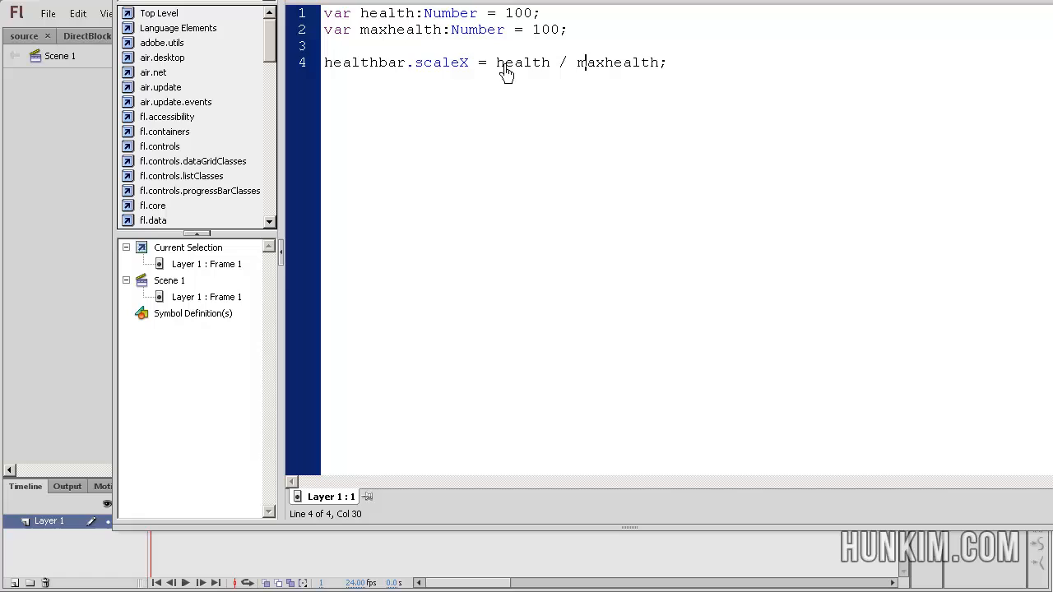
pyautogui.moveTo(612, 78)
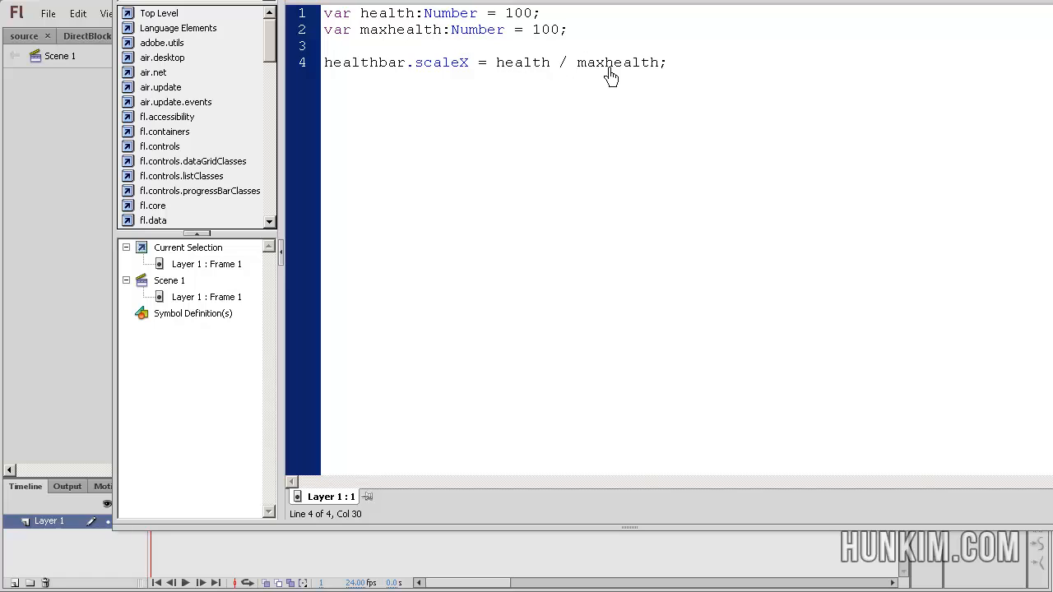
pyautogui.moveTo(434, 74)
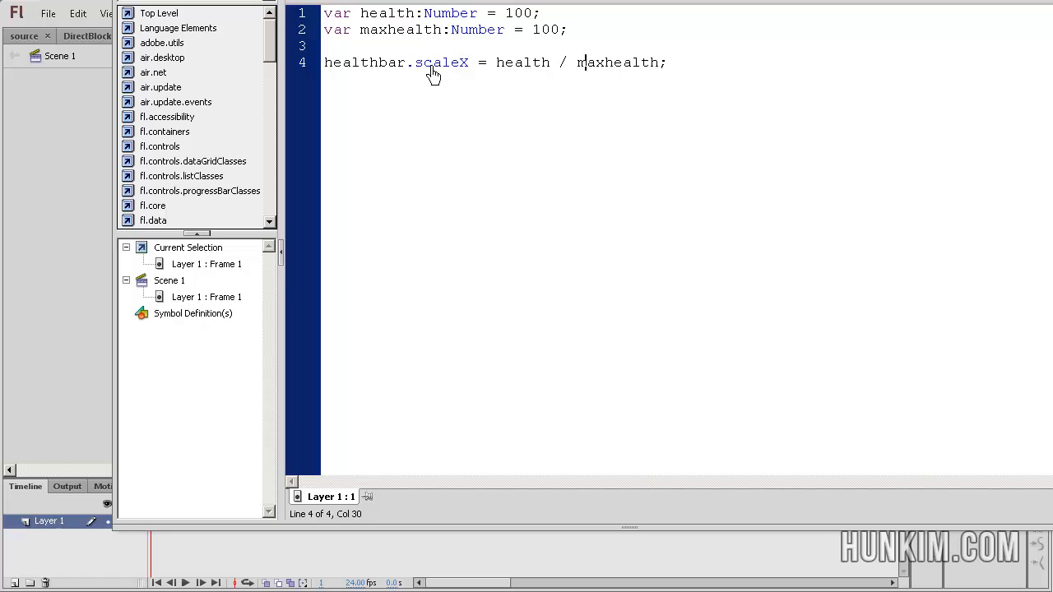
pyautogui.moveTo(502, 78)
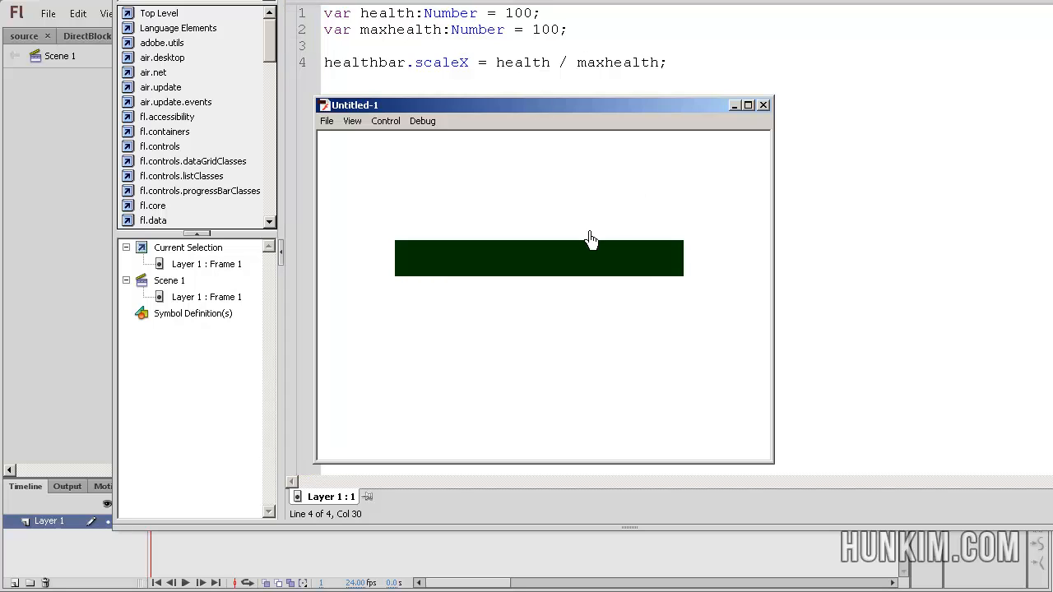
pyautogui.moveTo(773, 114)
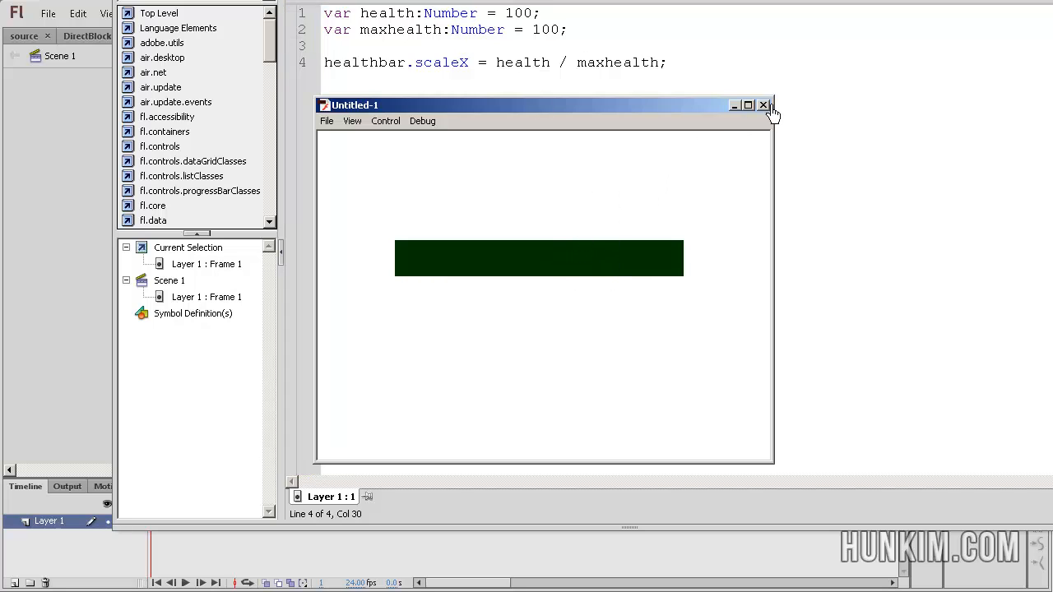
# - Set health to 25 and preview the quarter-width health bar in the test movie
pyautogui.click(764, 105)
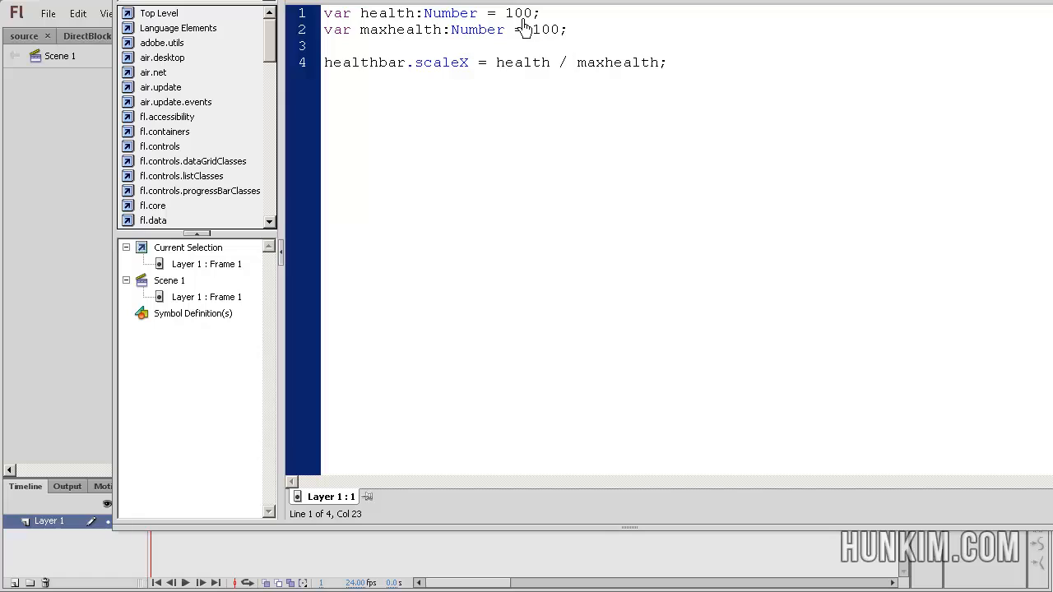
pyautogui.write('25')
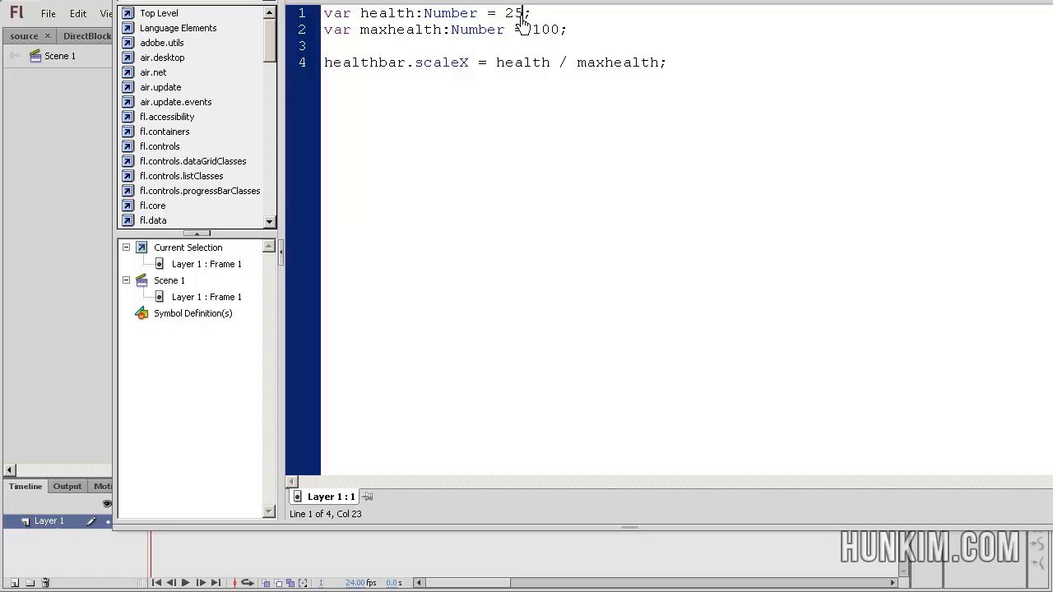
pyautogui.moveTo(526, 70)
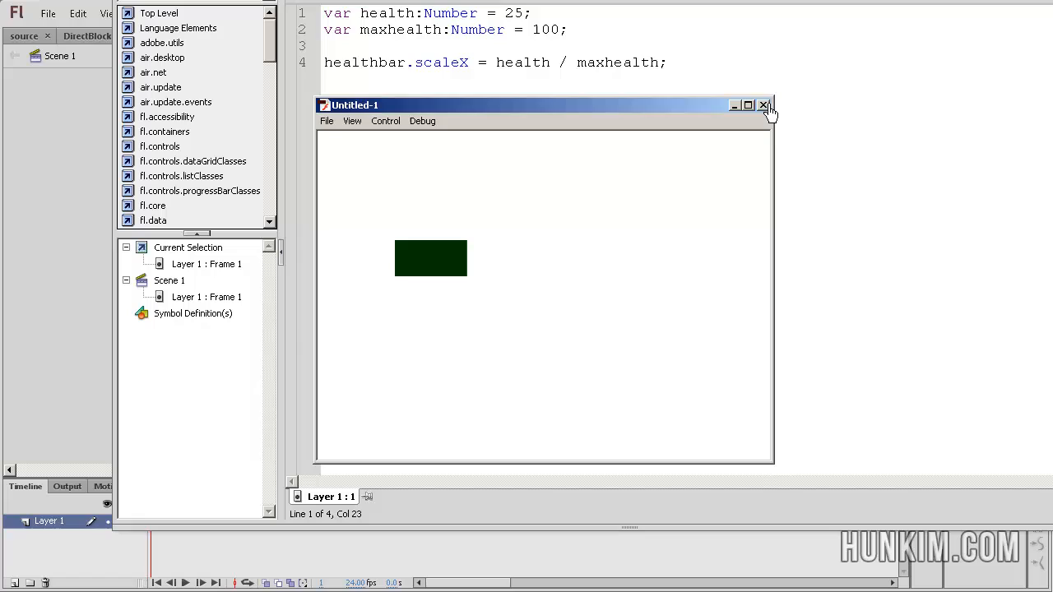
pyautogui.click(763, 105)
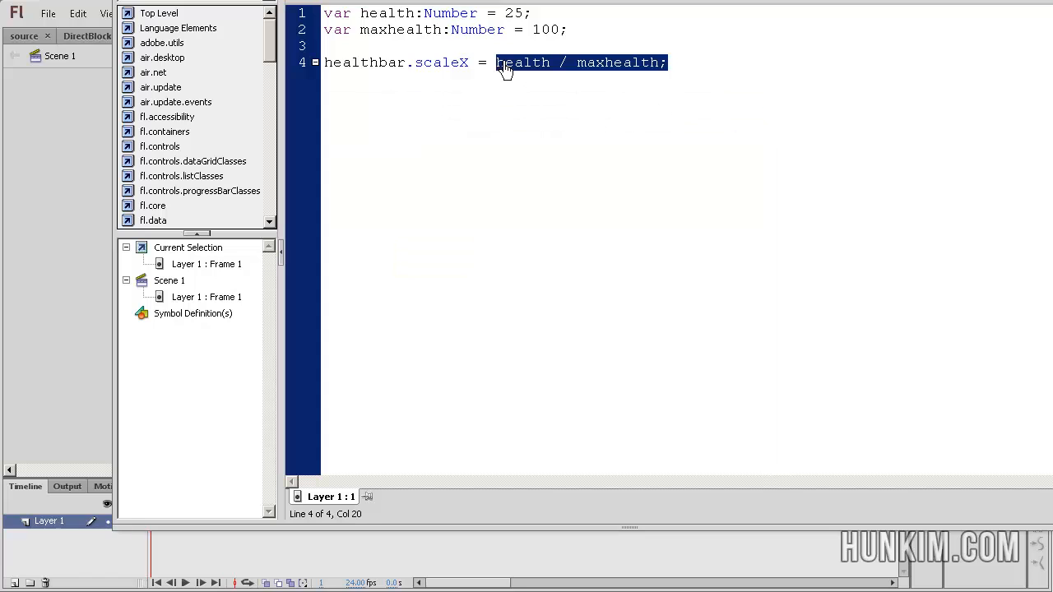
# - Preview the health bar with fixed scaleX values of 2 and then 0.1
pyautogui.write('2')
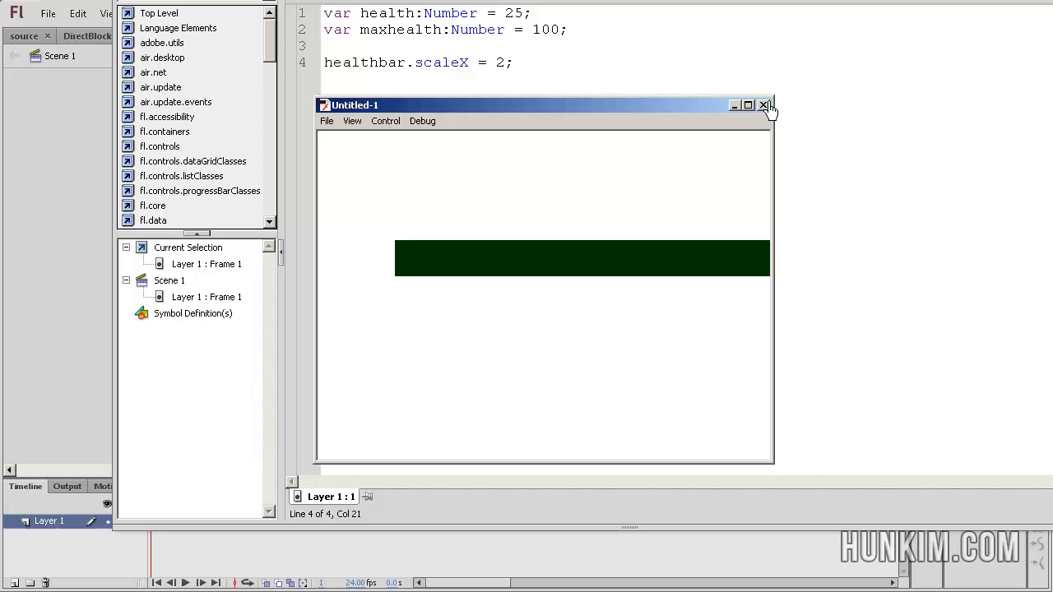
pyautogui.click(763, 105)
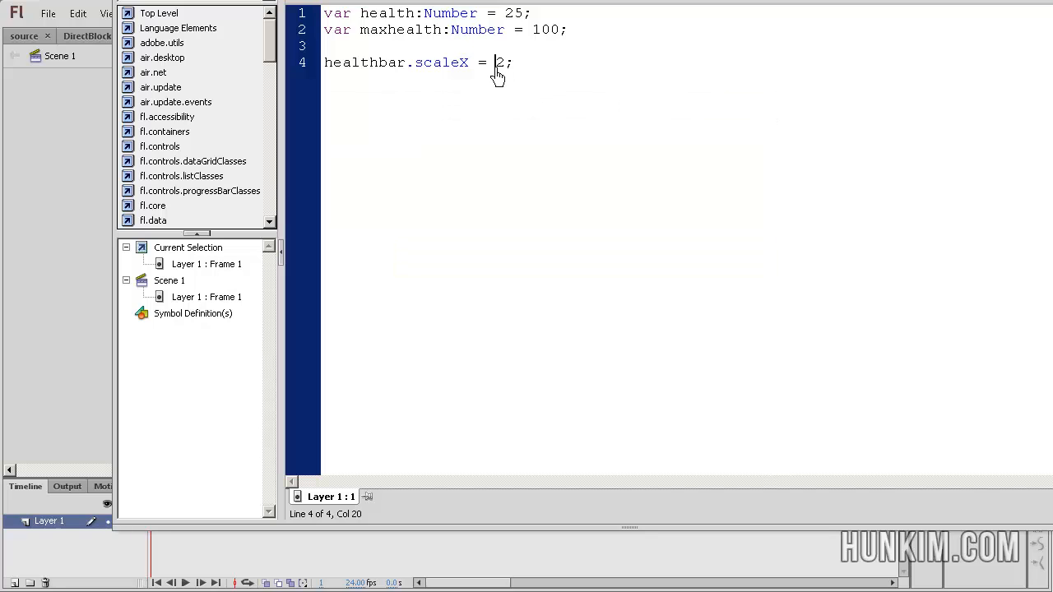
pyautogui.write('0.1')
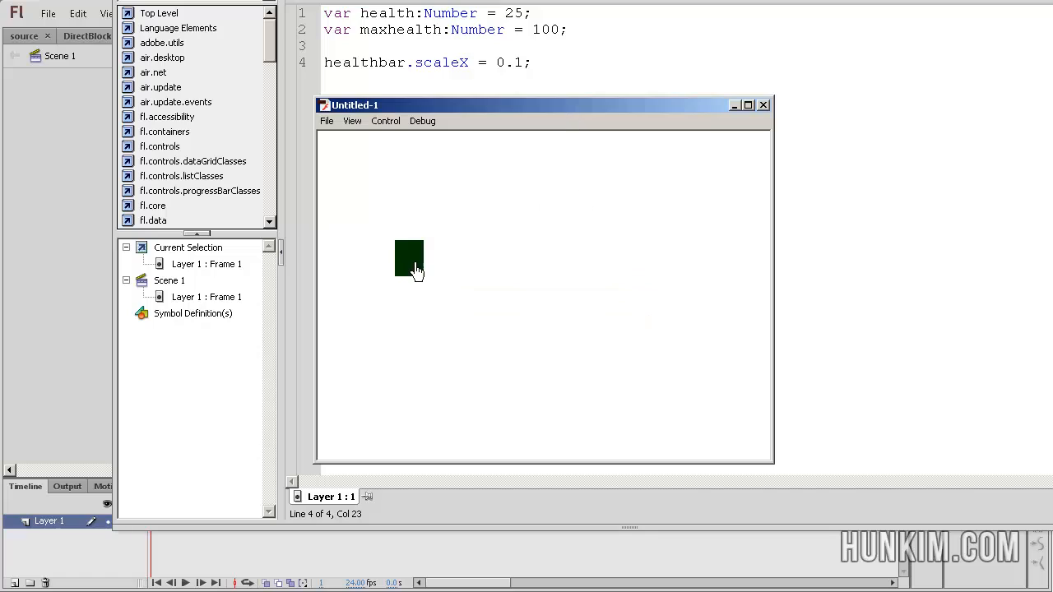
pyautogui.moveTo(510, 237)
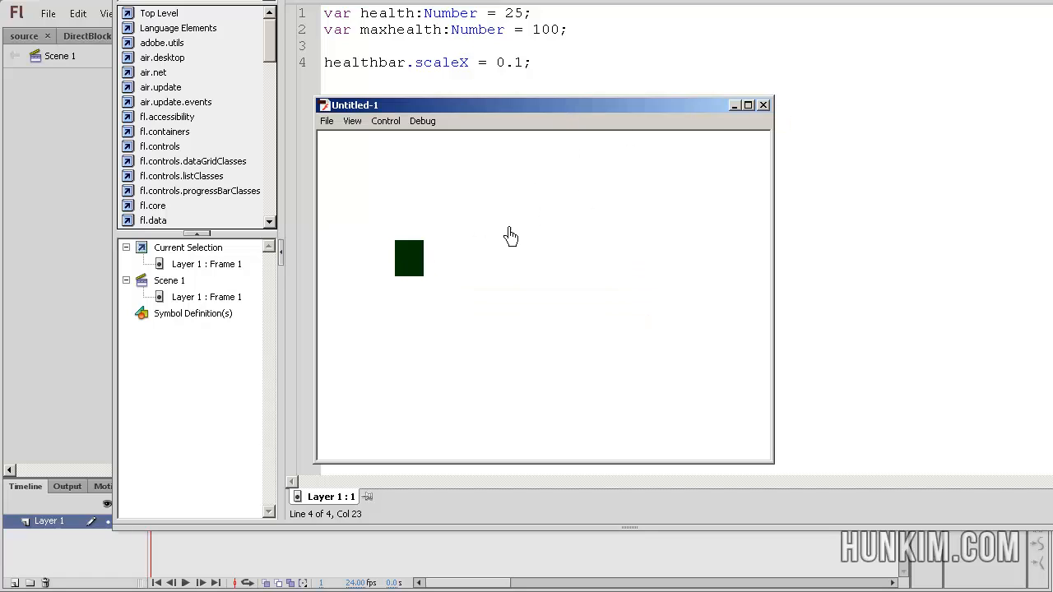
pyautogui.click(763, 106)
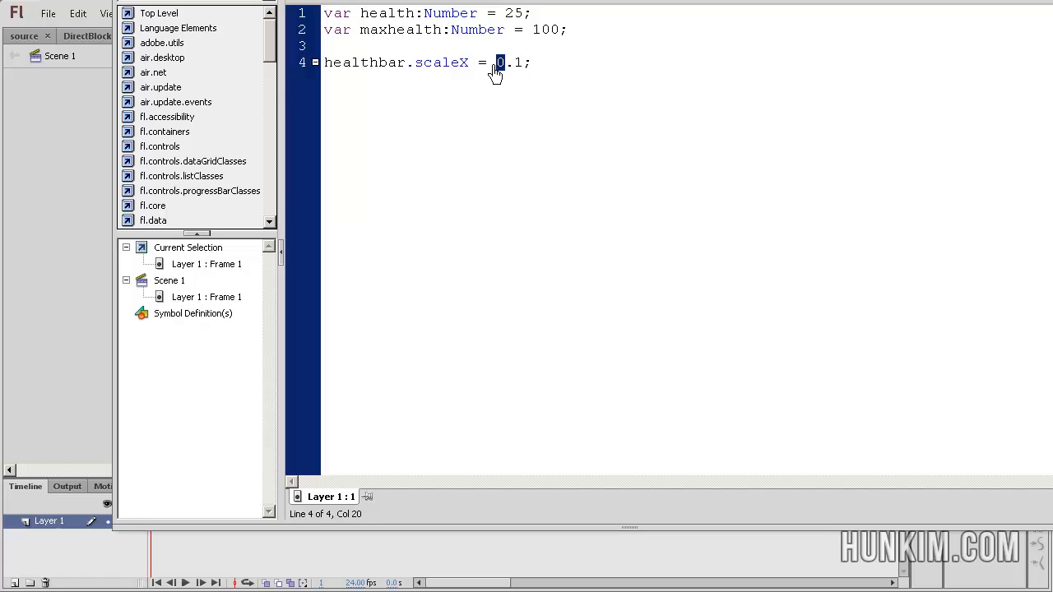
# - Restore the scaleX expression to health / maxhealth
pyautogui.write('health')
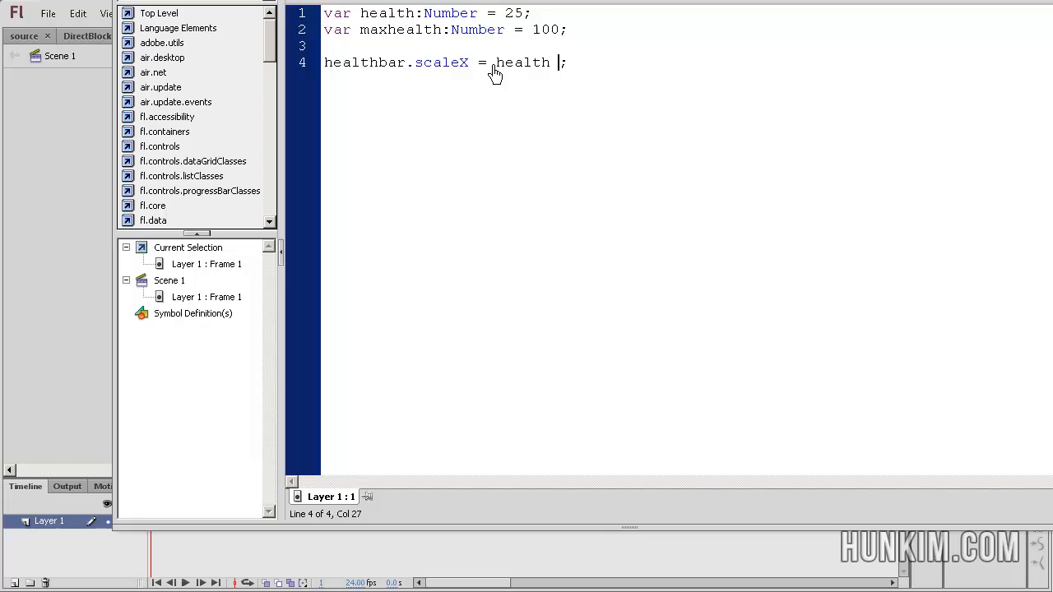
pyautogui.write('/ maxhealth')
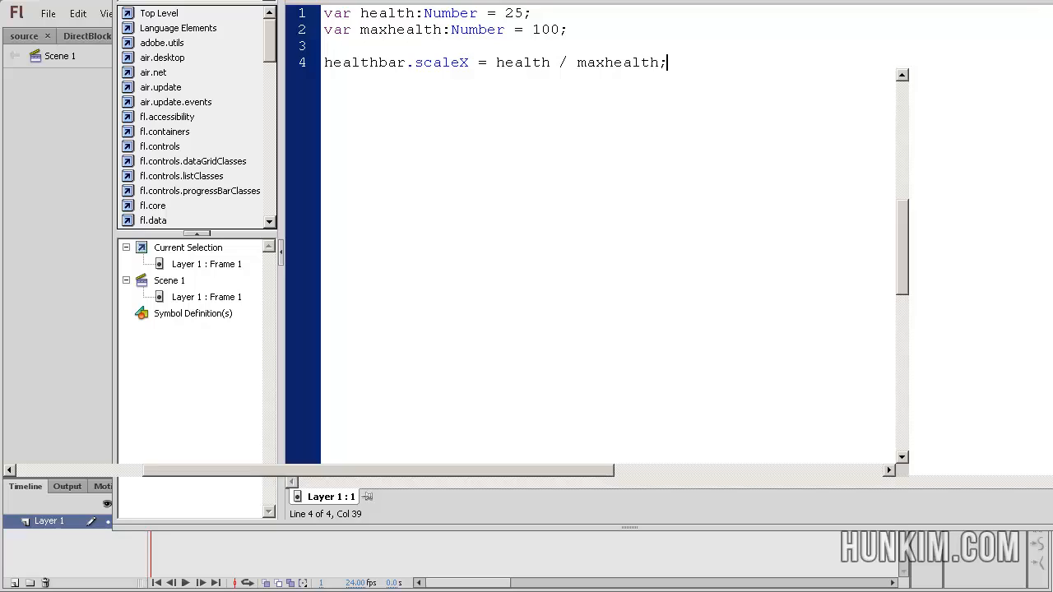
# - Return from the Actions panel to the stage showing the full-width health bar
pyautogui.click(233, 36)
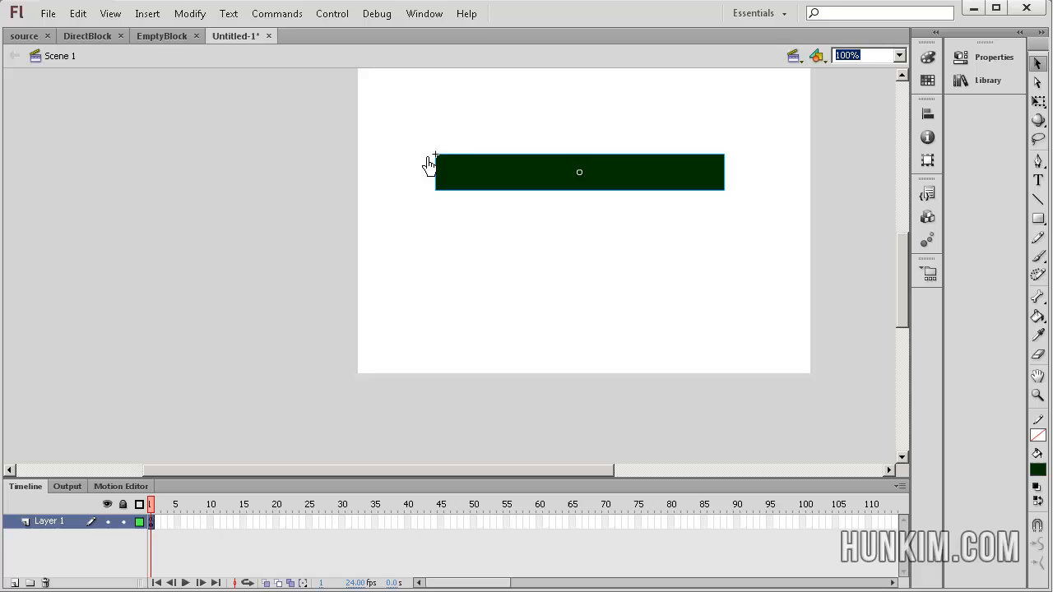
pyautogui.moveTo(726, 171)
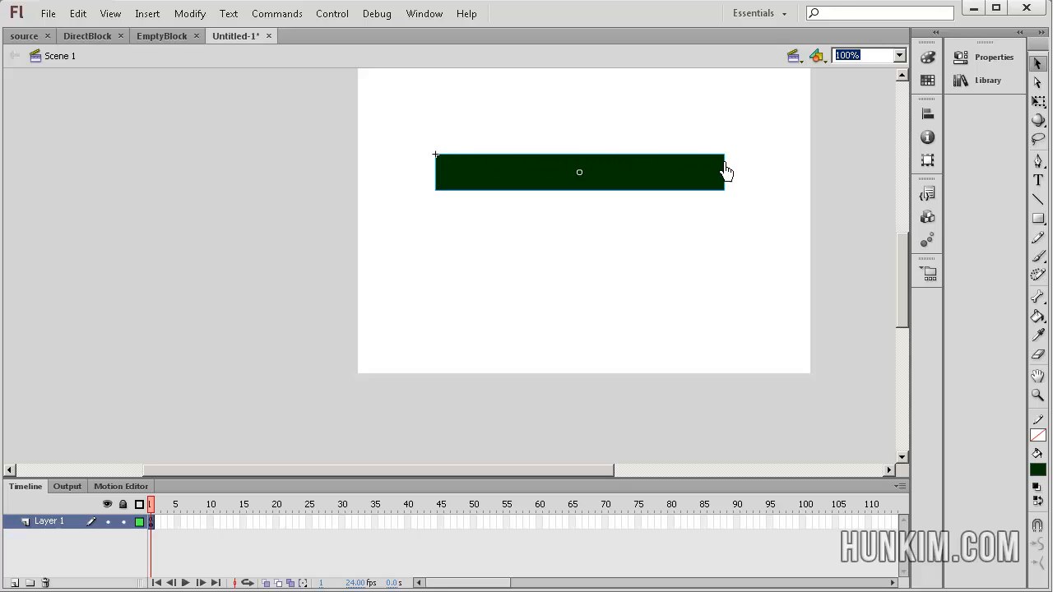
pyautogui.moveTo(444, 214)
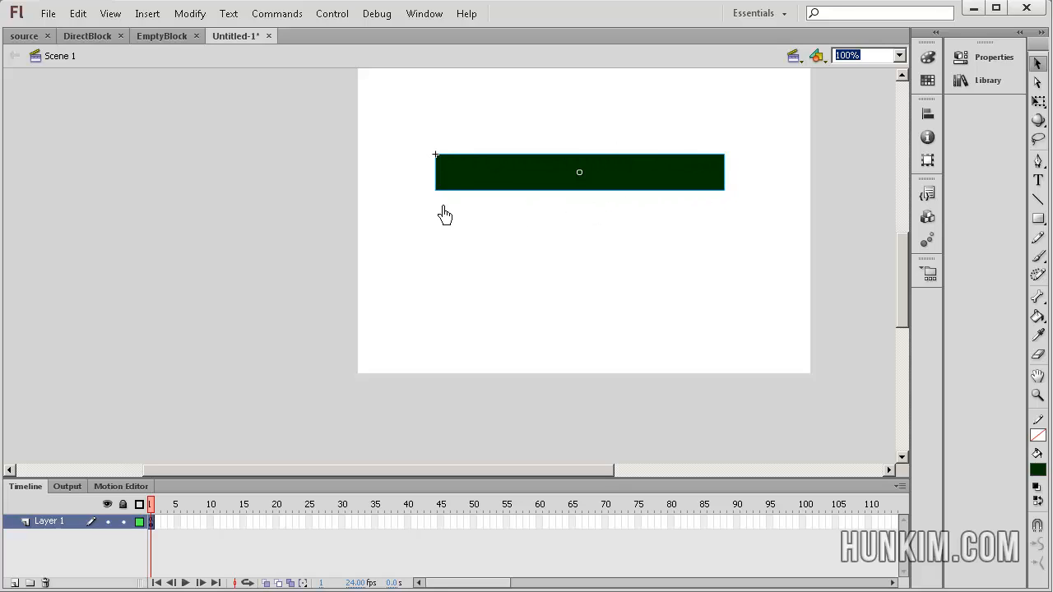
pyautogui.moveTo(750, 133)
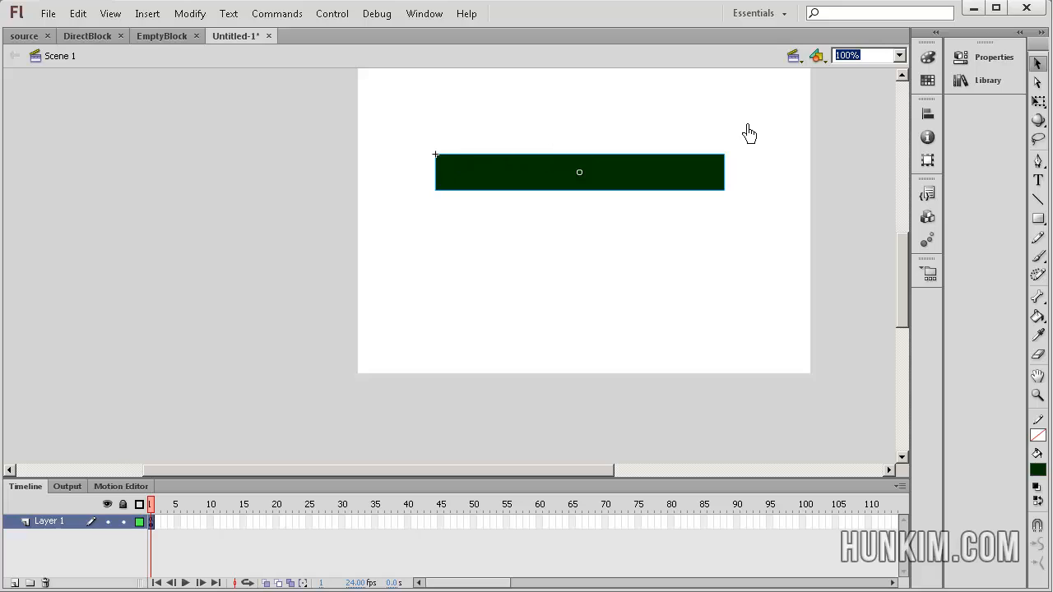
pyautogui.moveTo(734, 174)
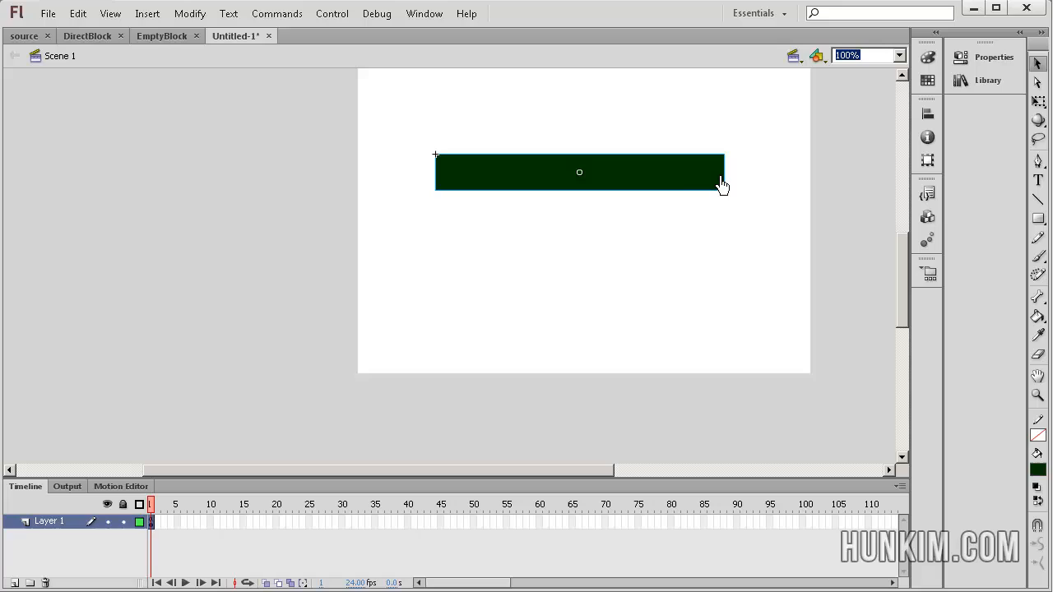
pyautogui.moveTo(650, 188)
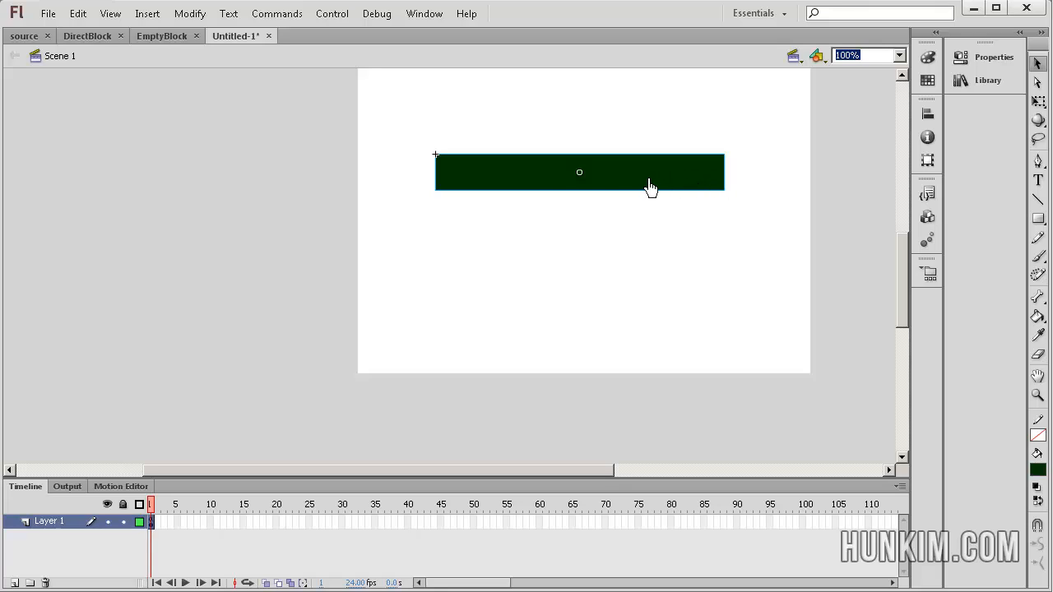
pyautogui.moveTo(436, 171)
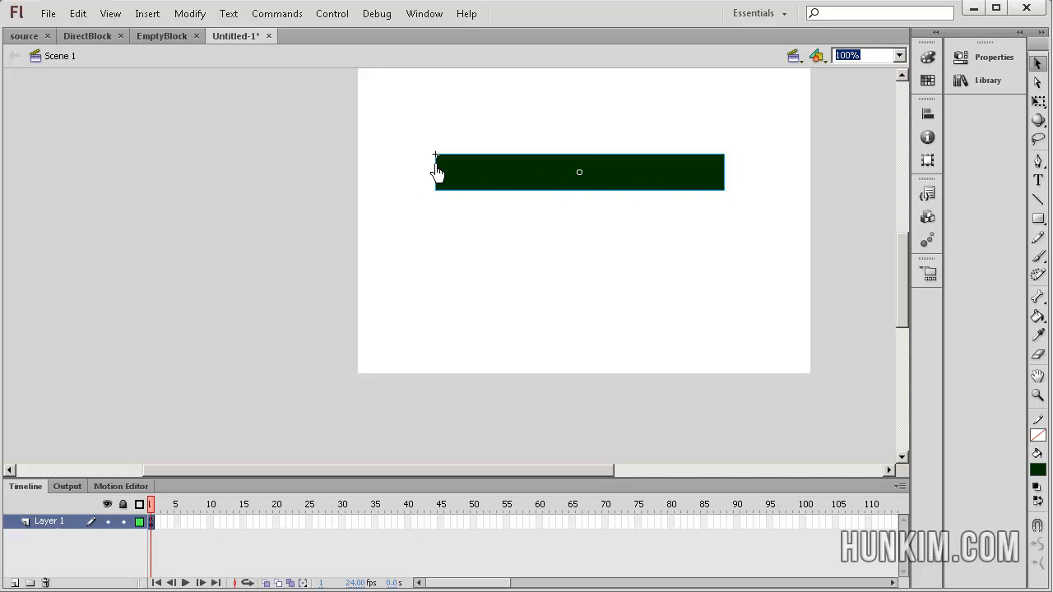
pyautogui.moveTo(664, 158)
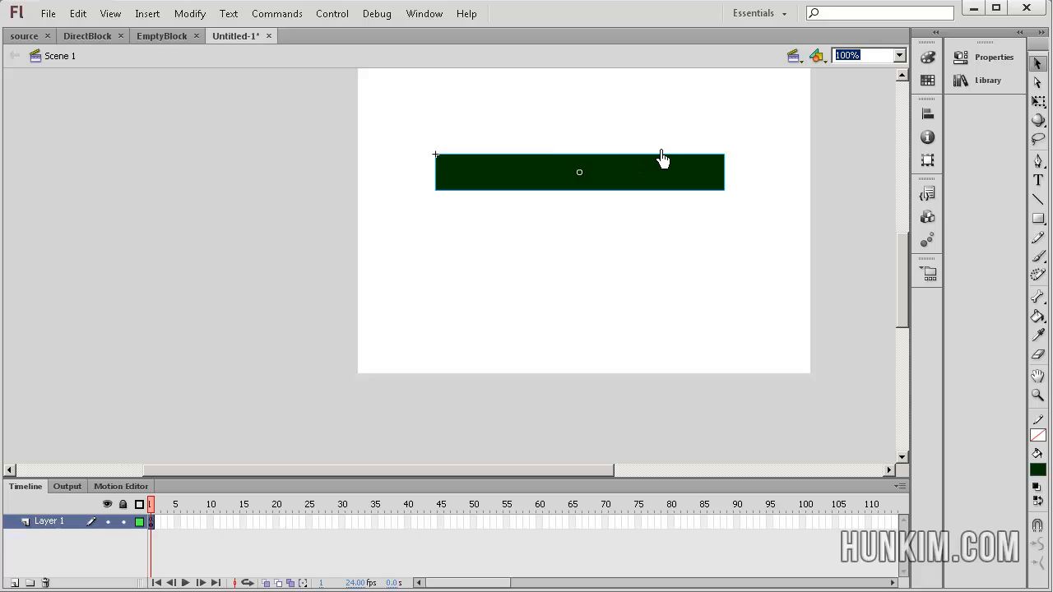
pyautogui.moveTo(727, 205)
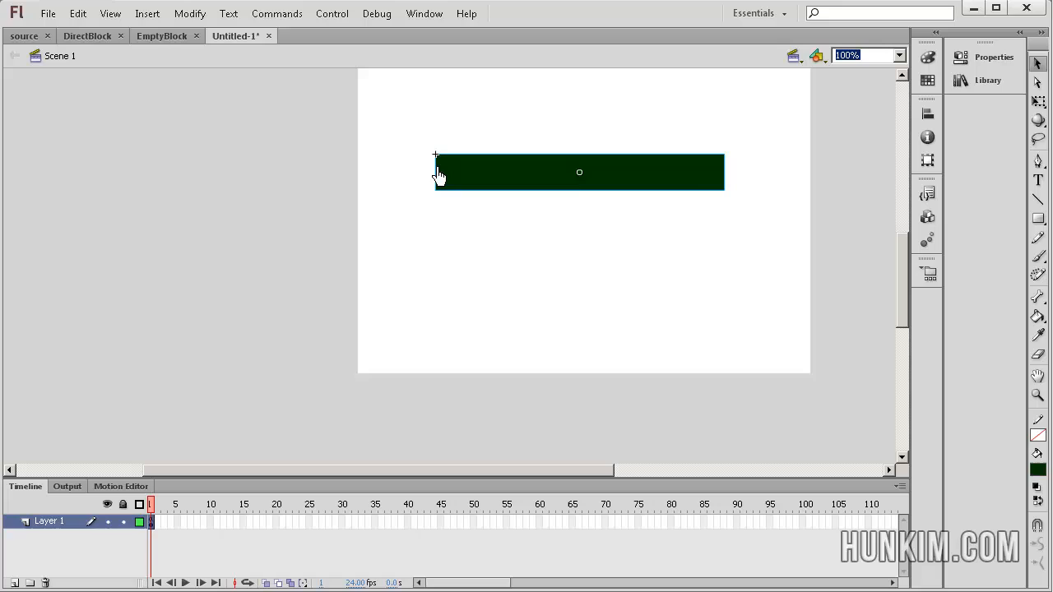
pyautogui.moveTo(612, 182)
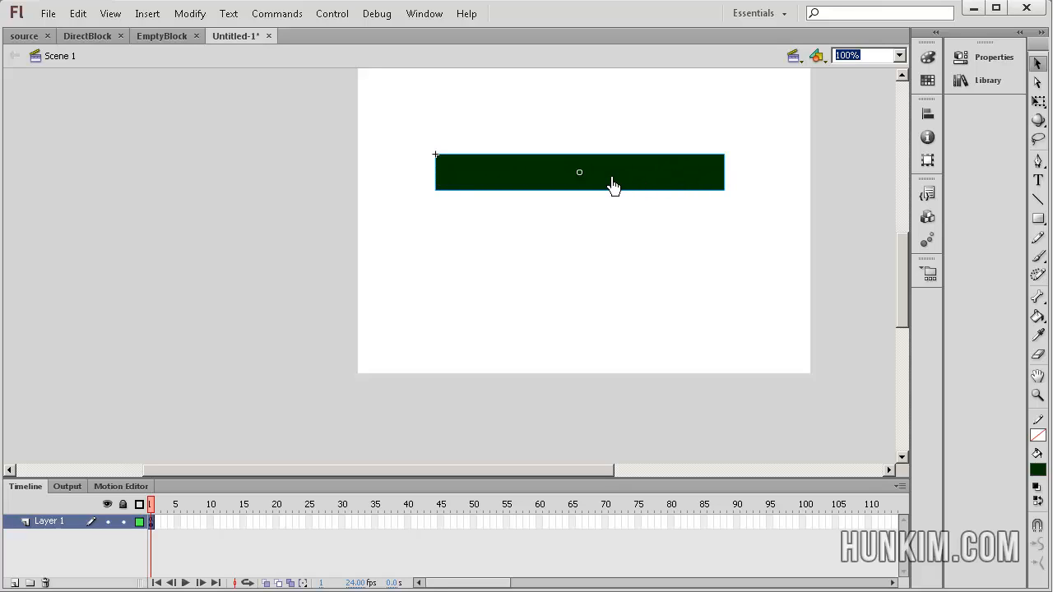
pyautogui.moveTo(542, 187)
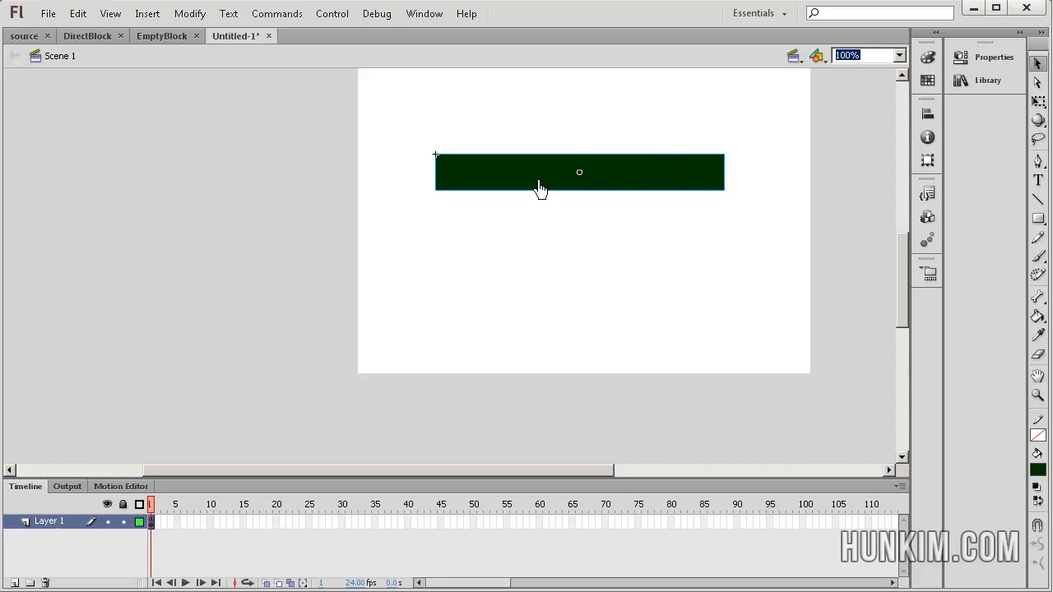